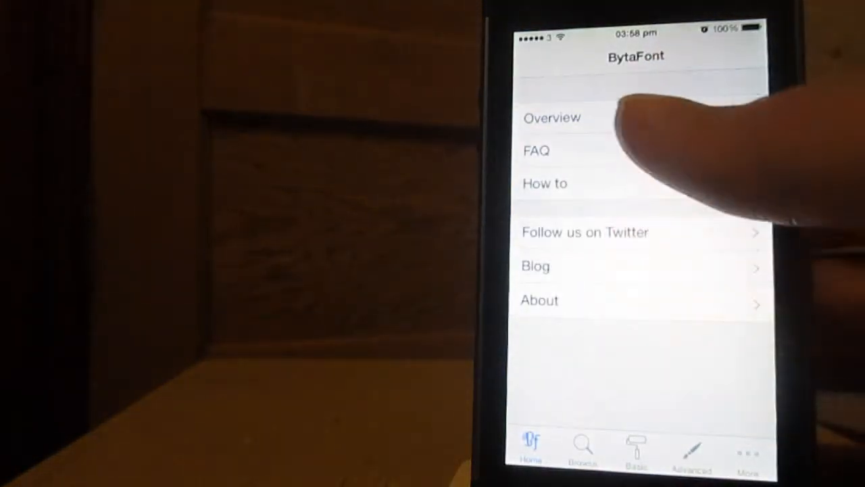
Browse the font catalogue and bring up the Ubuntu Light font's detail page
{"action": "left_click", "coordinate": [551, 117]}
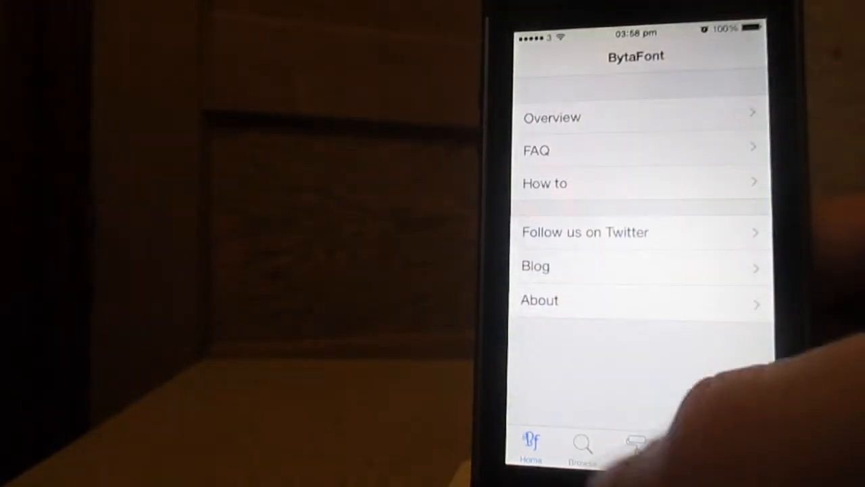
{"action": "left_click", "coordinate": [583, 449]}
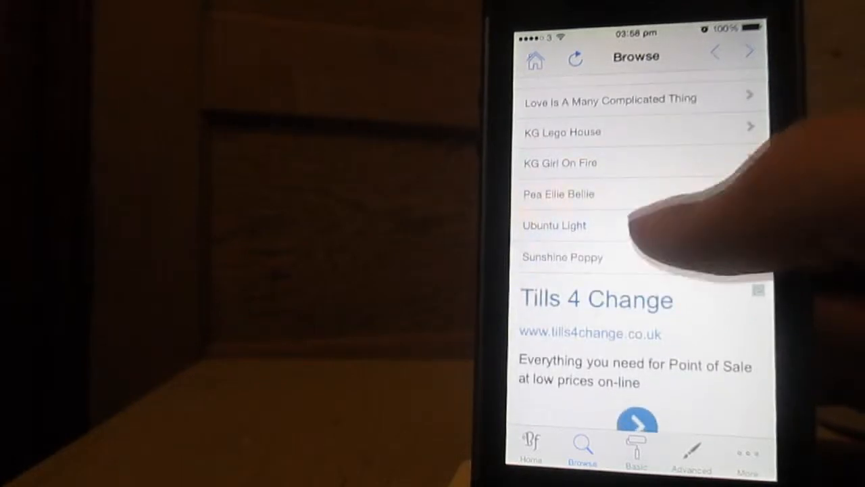
{"action": "left_click", "coordinate": [555, 225]}
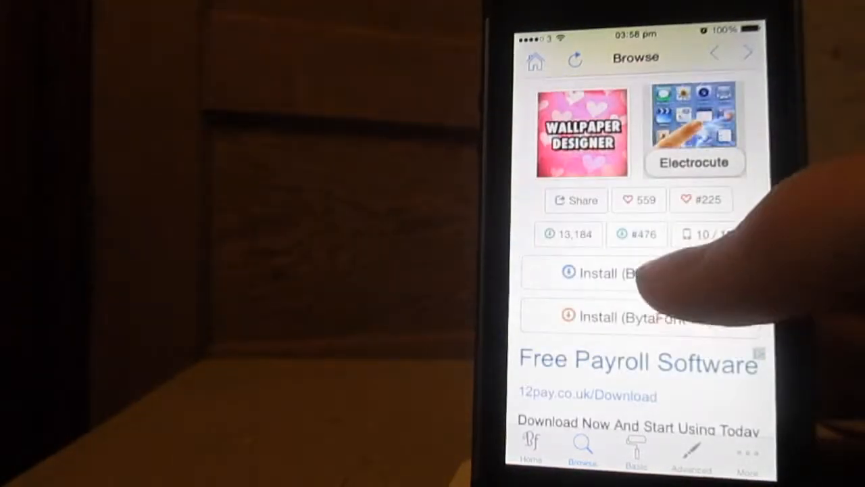
Install Ubuntu Light from its page, handing the download to Cydia
{"action": "left_click", "coordinate": [598, 273]}
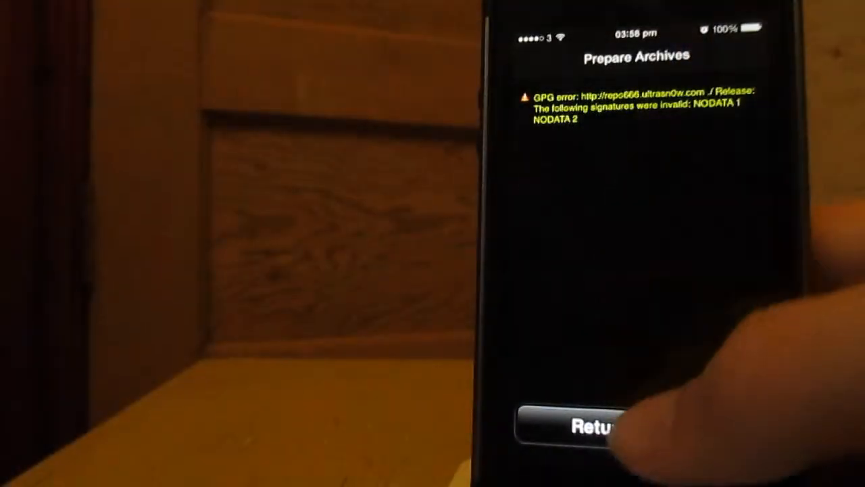
Dismiss the archive warning, queue the Ubuntu Light Font package and confirm its installation
{"action": "left_click", "coordinate": [592, 425]}
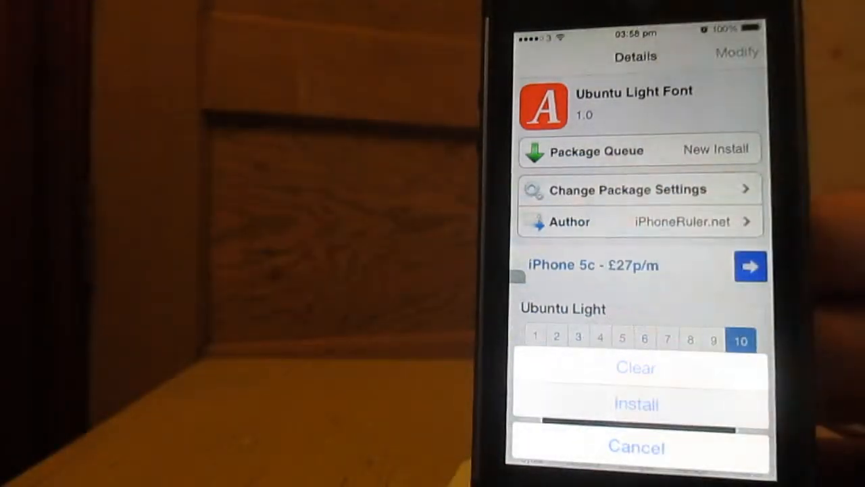
{"action": "left_click", "coordinate": [636, 404]}
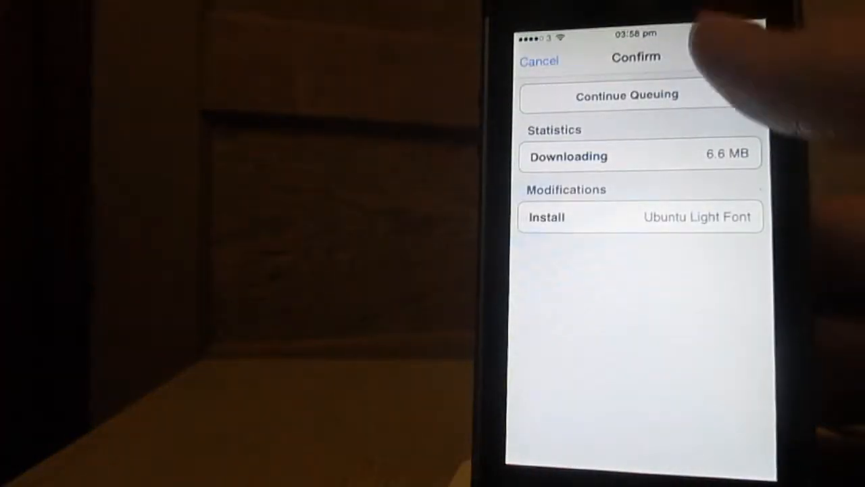
{"action": "left_click", "coordinate": [627, 95]}
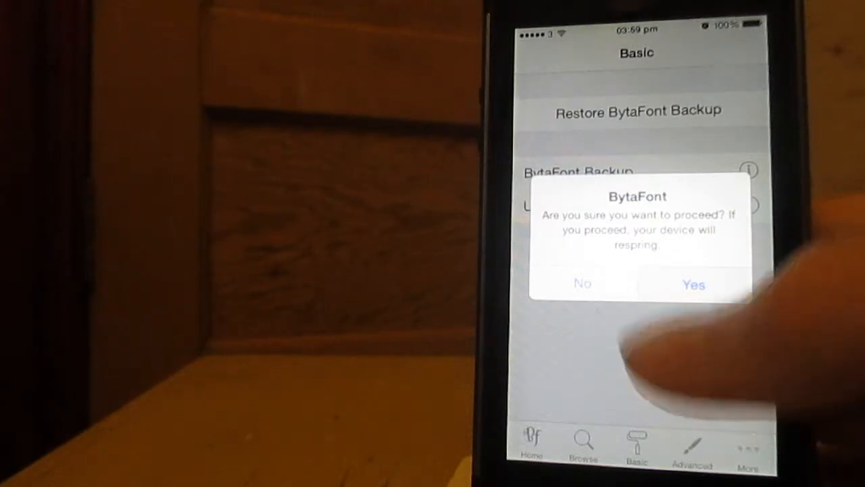
Confirm applying Ubuntu Light as the system font with a device respring
{"action": "left_click", "coordinate": [692, 284]}
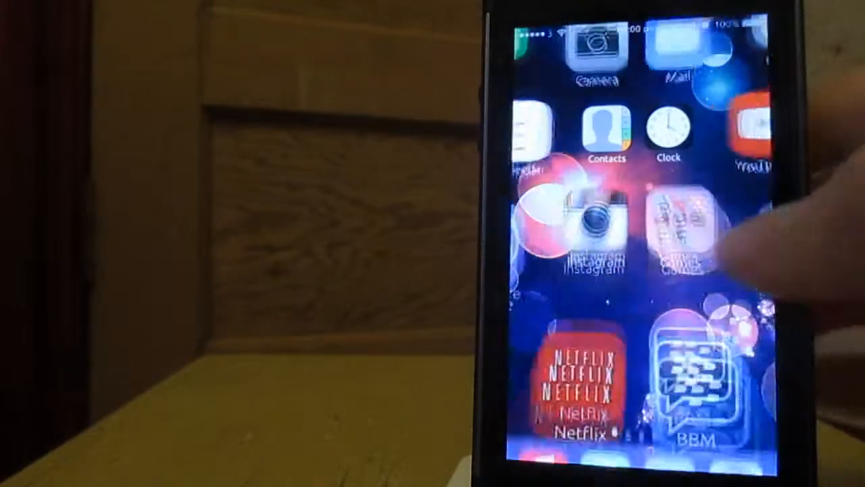
Return to BytaFont from the home screen, now rendered in Ubuntu Light
{"action": "scroll", "scroll_direction": "left", "scroll_amount": 3}
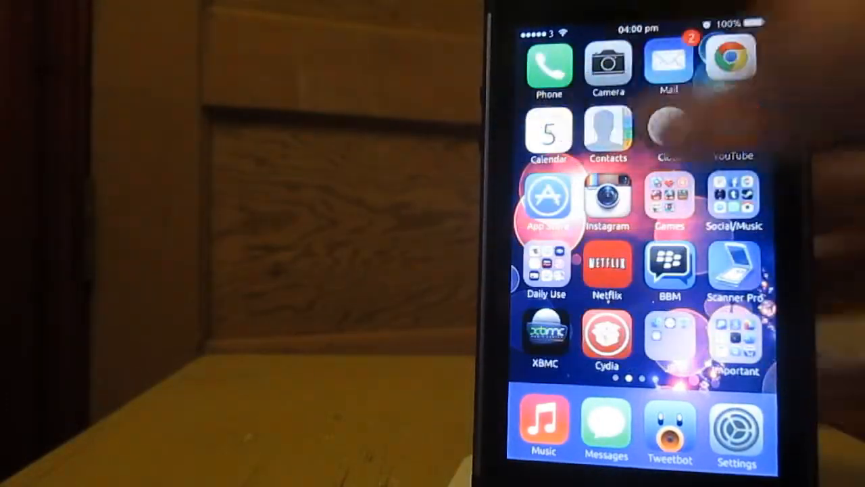
{"action": "left_click", "coordinate": [736, 430]}
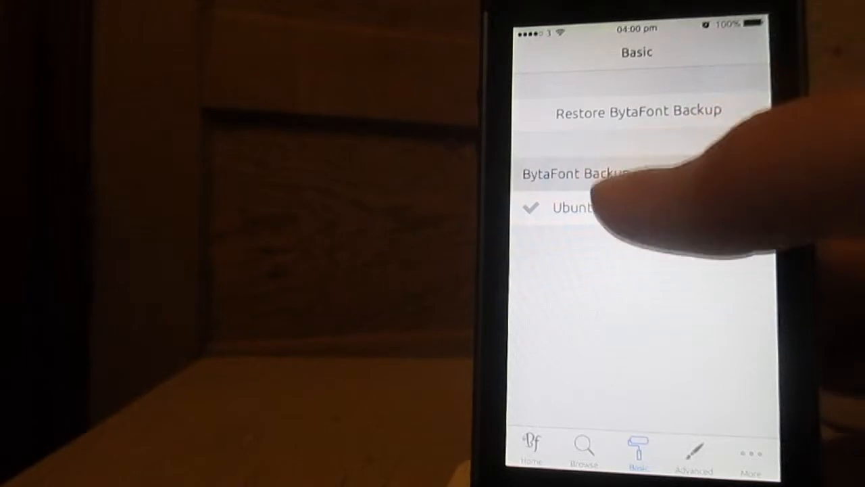
Restore the original font from BytaFont Backup and confirm the respring
{"action": "left_click", "coordinate": [571, 173]}
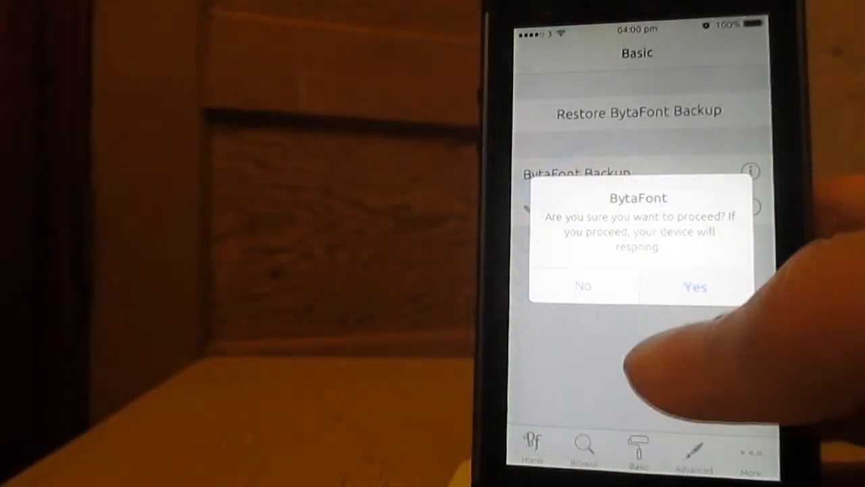
{"action": "left_click", "coordinate": [695, 287]}
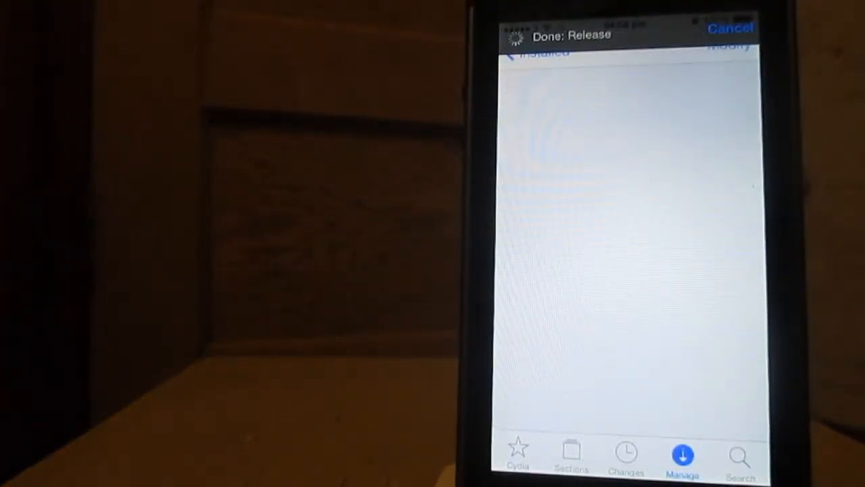